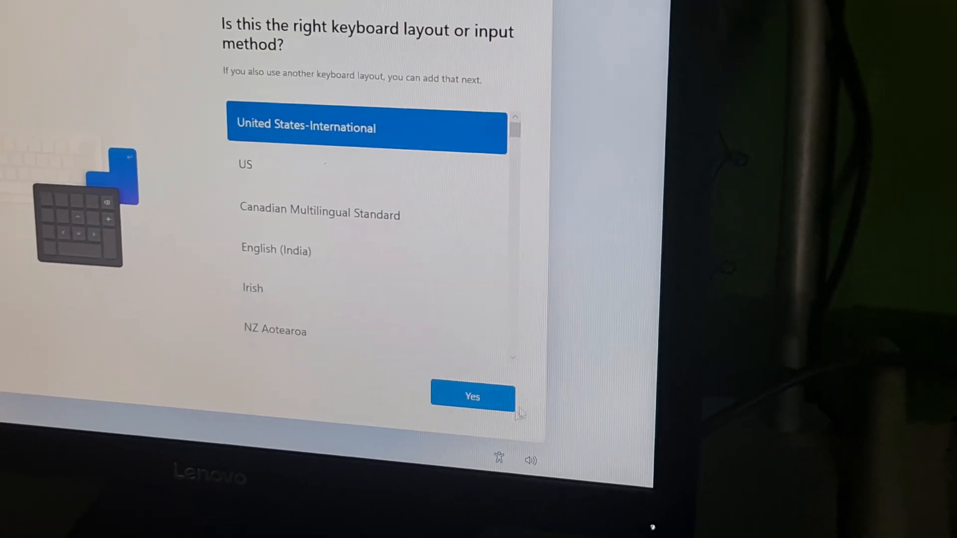
Accept the United States-International keyboard layout to finish Windows setup
left_click(472, 397)
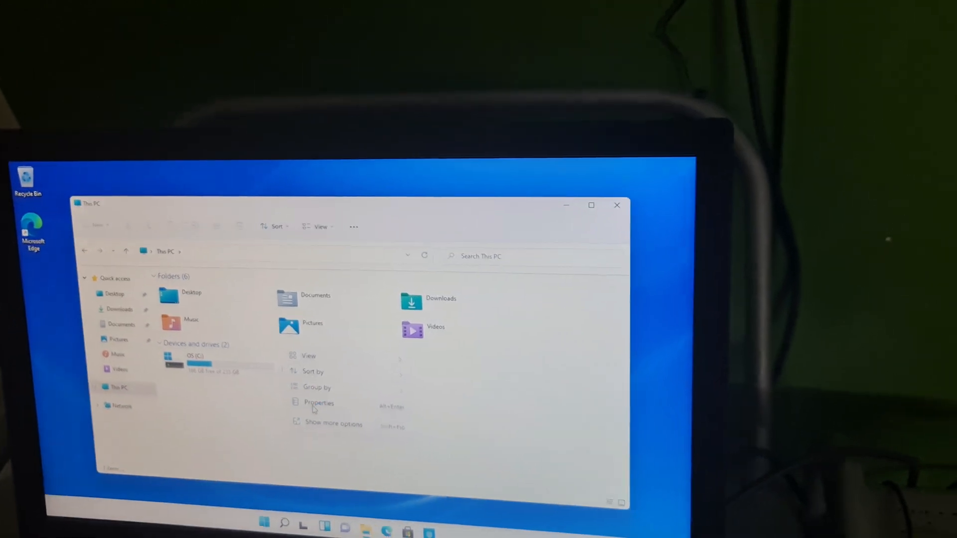
View System > About specs: i9-11900 processor, 64 GB RAM, 1.81 TB DATA drive
left_click(318, 402)
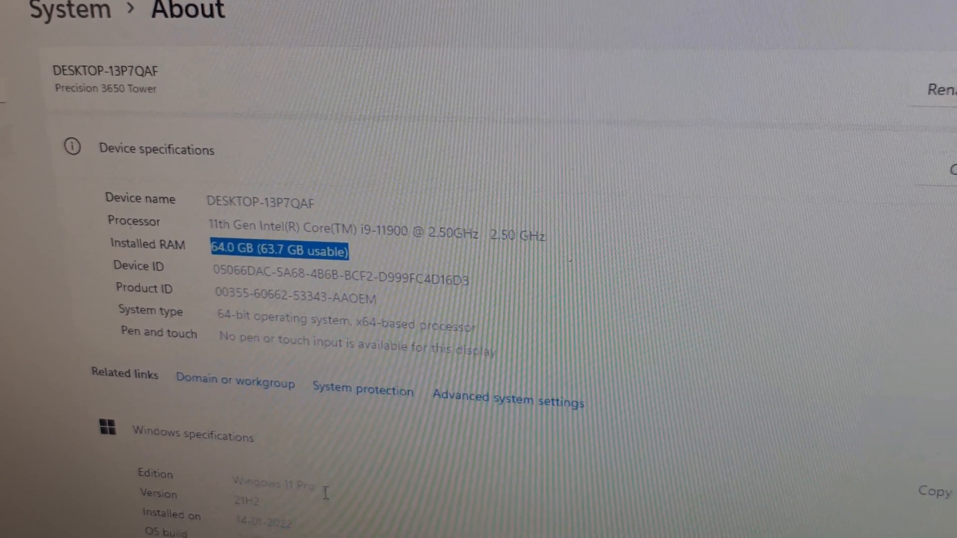
scroll("down", 3)
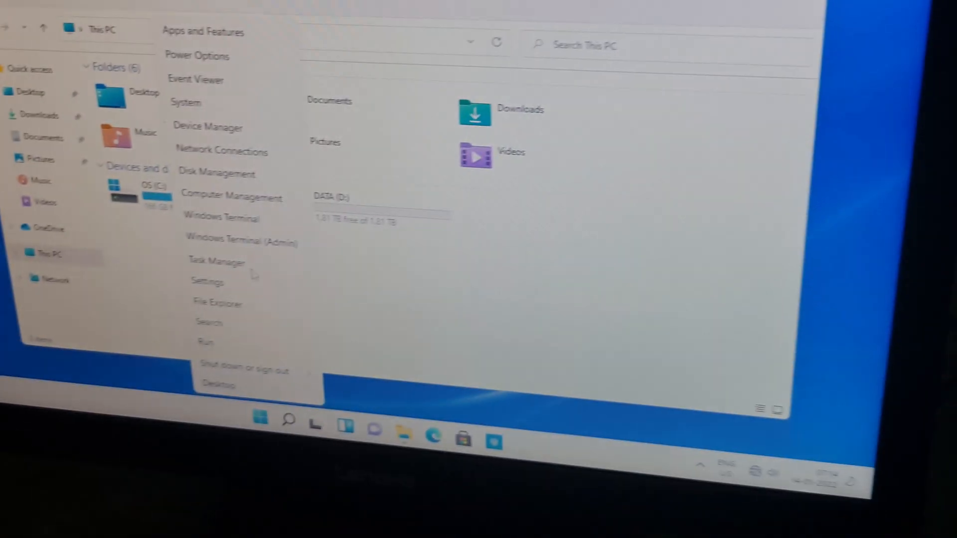
left_click(218, 173)
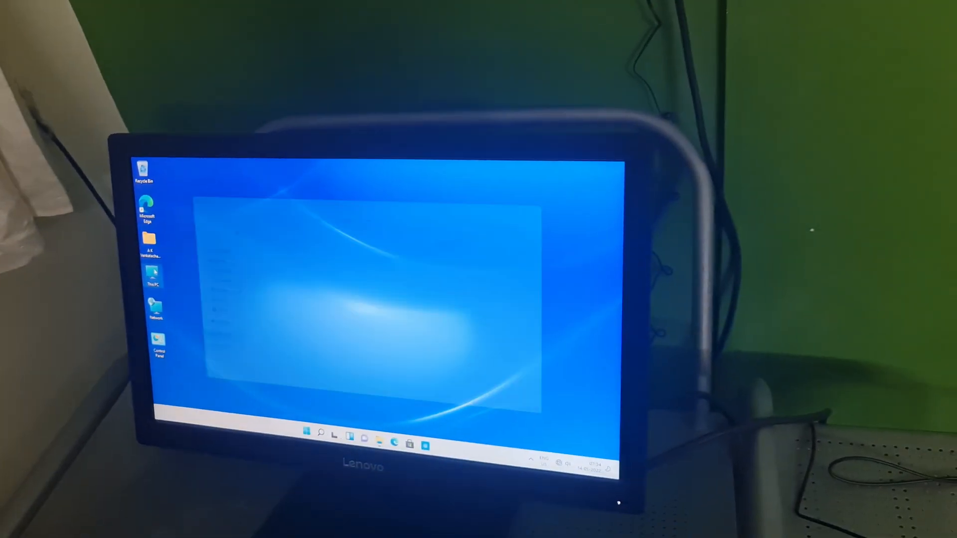
Close File Explorer and go to the Windows Update page listing pending downloads
left_click(427, 445)
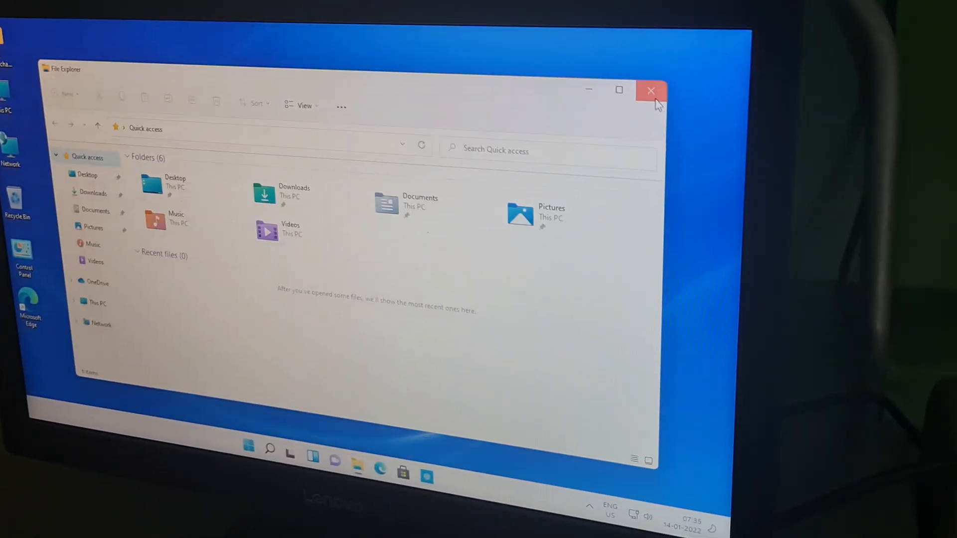
left_click(651, 90)
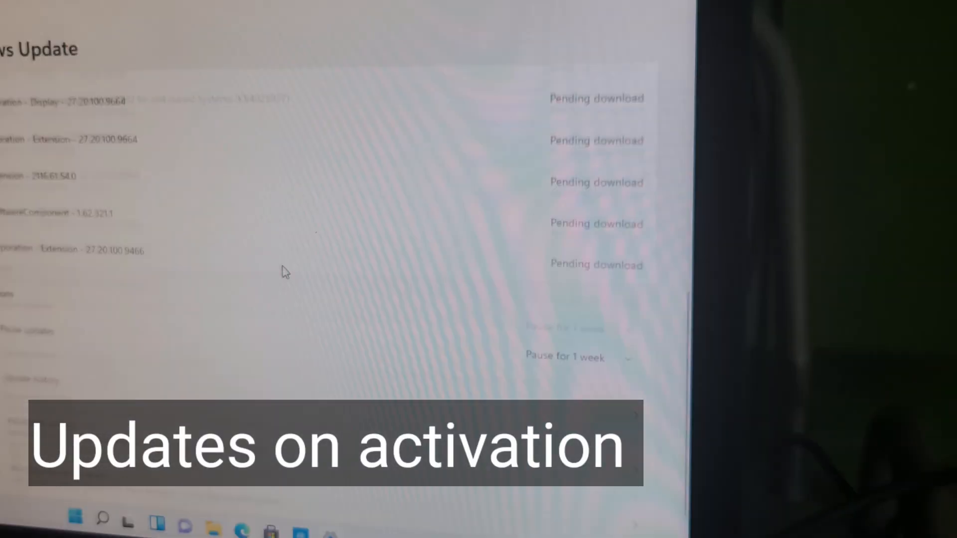